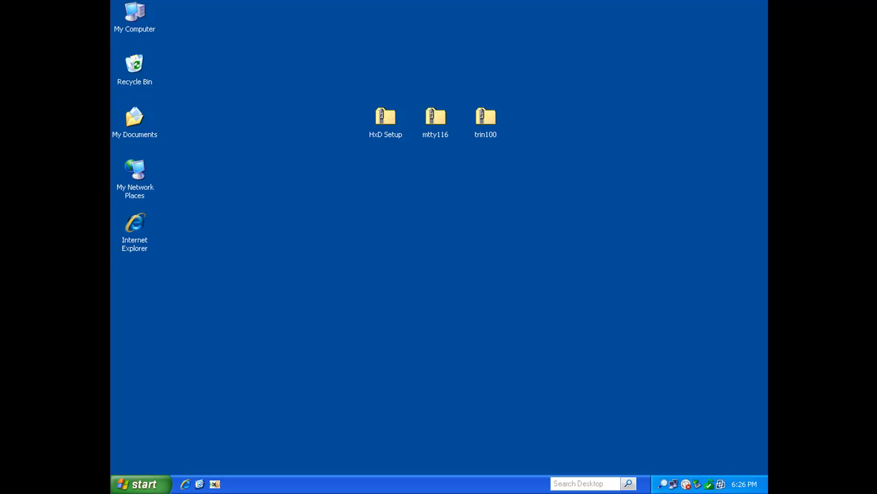
{"action": "mouse_move", "coordinate": [442, 249]}
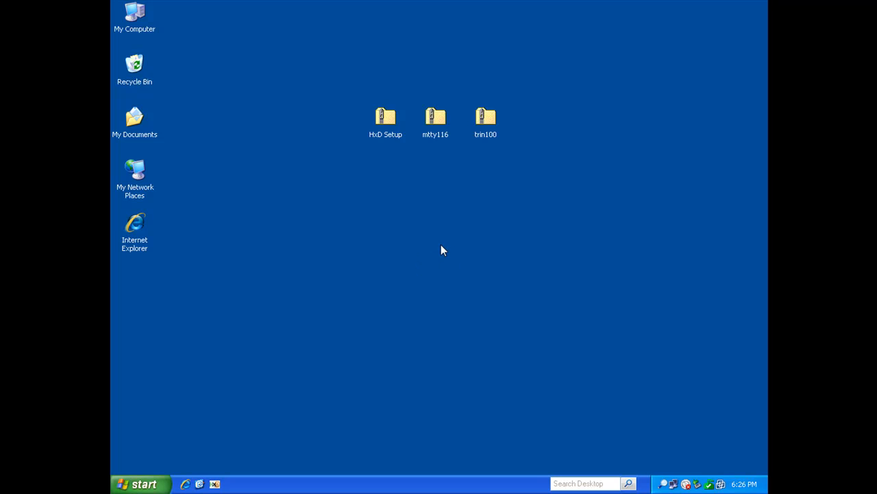
{"action": "mouse_move", "coordinate": [423, 181]}
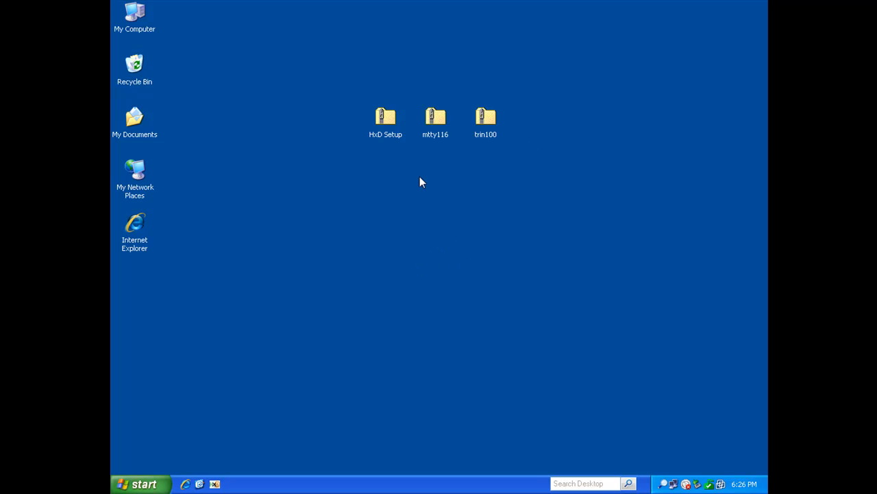
{"action": "mouse_move", "coordinate": [446, 186]}
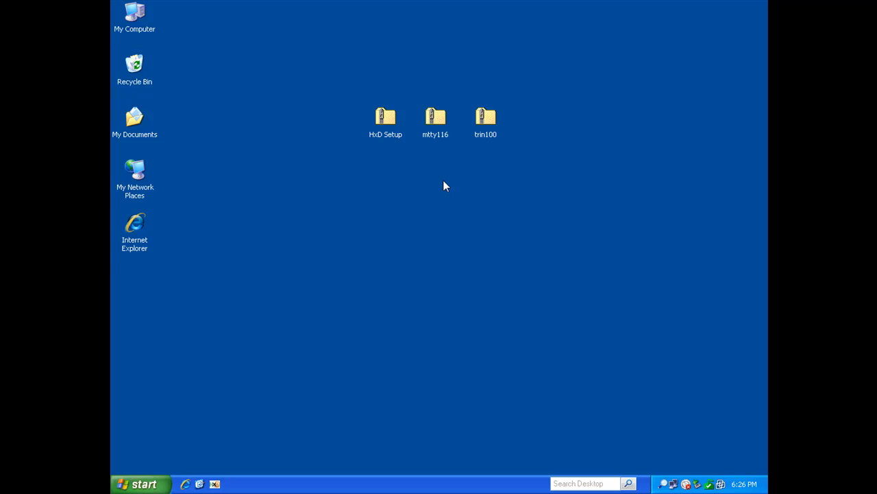
{"action": "mouse_move", "coordinate": [400, 164]}
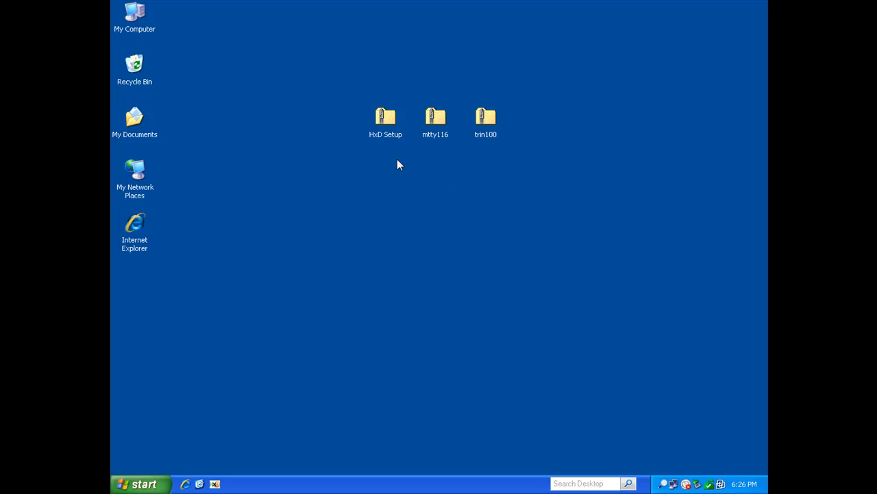
{"action": "mouse_move", "coordinate": [440, 235]}
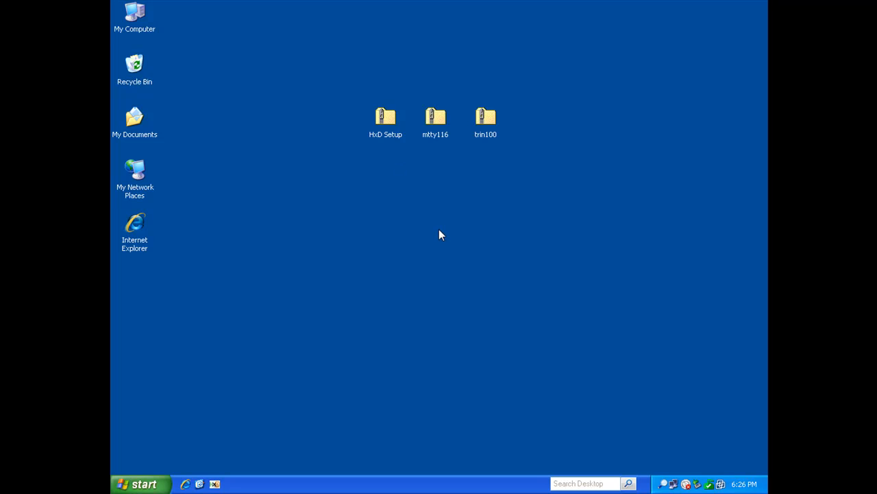
{"action": "mouse_move", "coordinate": [433, 208]}
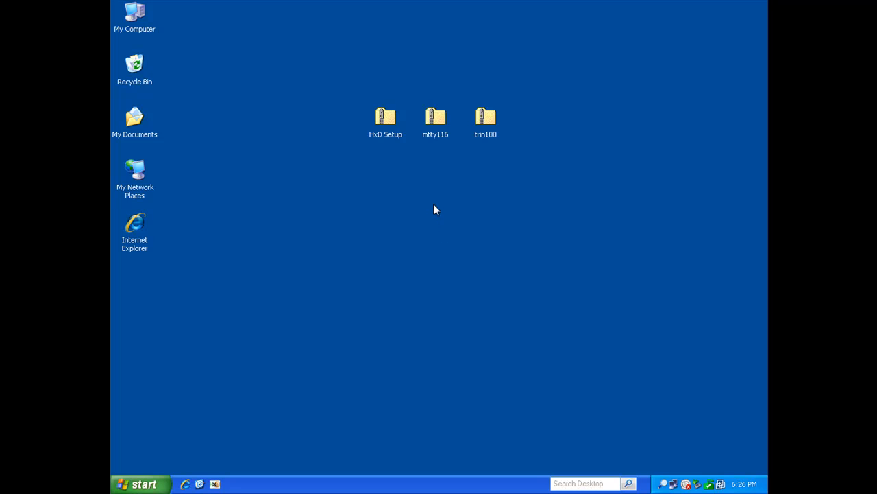
{"action": "mouse_move", "coordinate": [441, 204]}
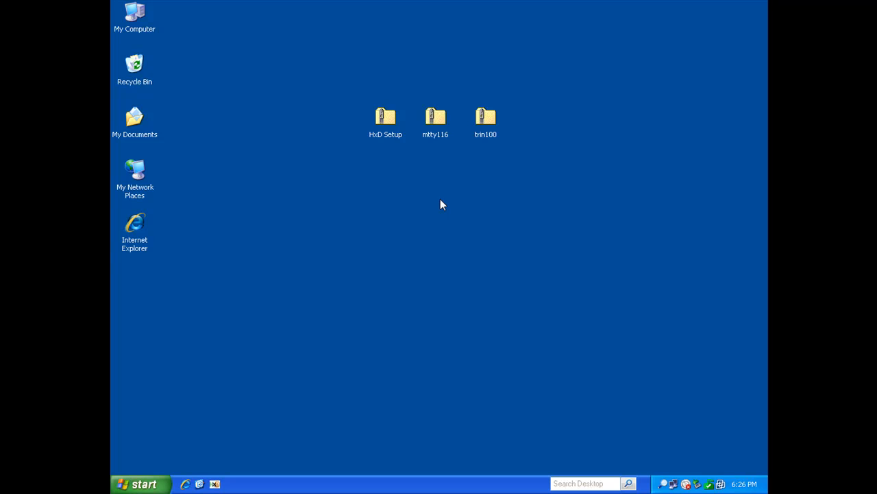
{"action": "mouse_move", "coordinate": [432, 212]}
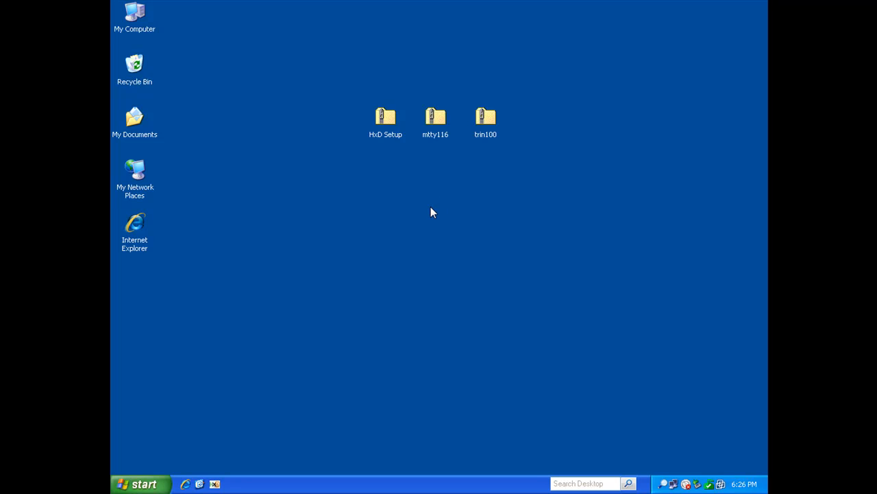
{"action": "mouse_move", "coordinate": [390, 124]}
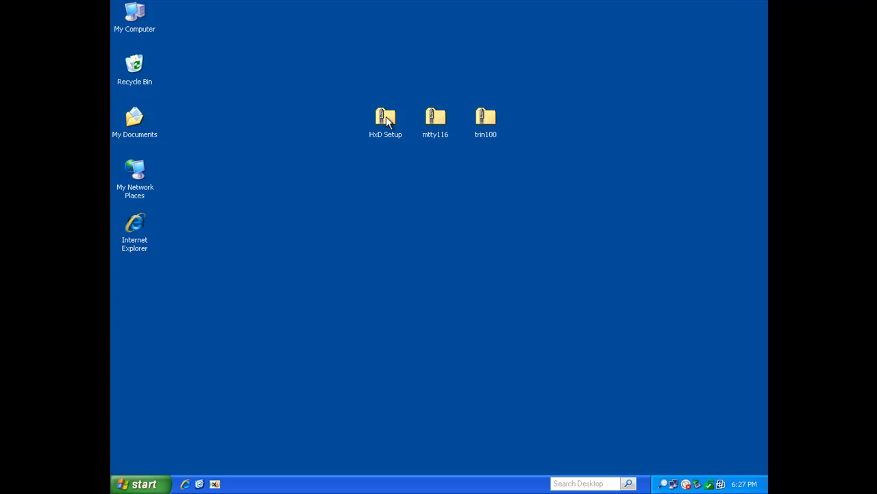
Step: Start Extract All on HxD Setup.zip and extract it into the HxD Setup desktop folder
{"action": "right_click", "coordinate": [385, 115]}
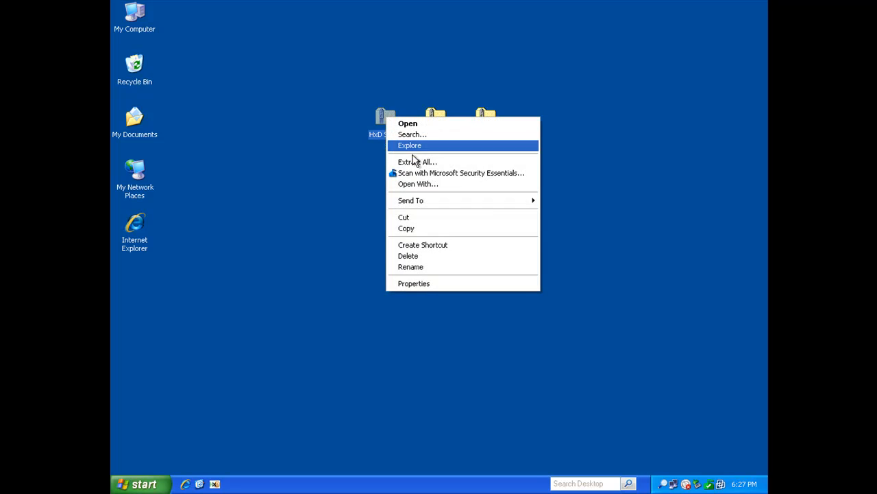
{"action": "left_click", "coordinate": [416, 162]}
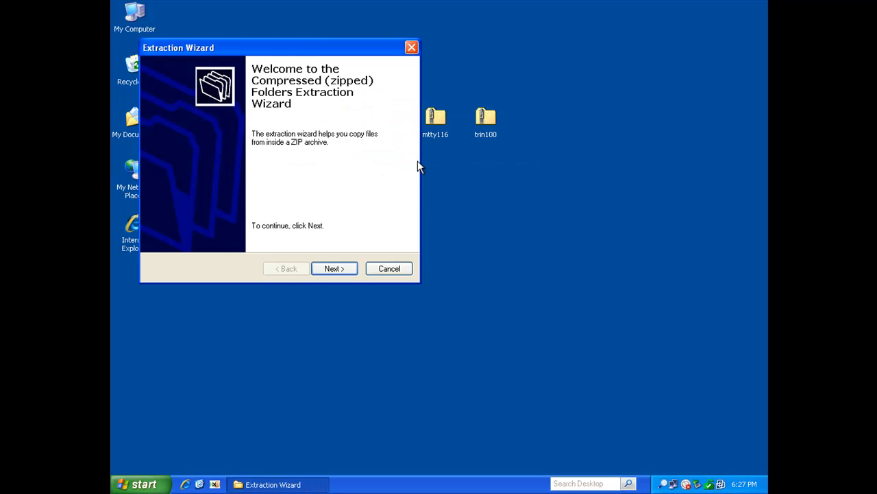
{"action": "left_click", "coordinate": [334, 267]}
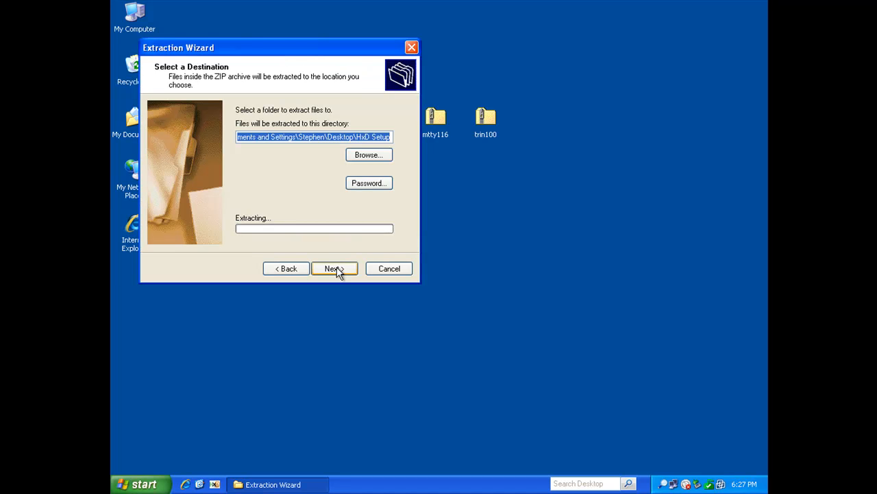
{"action": "left_click", "coordinate": [334, 267]}
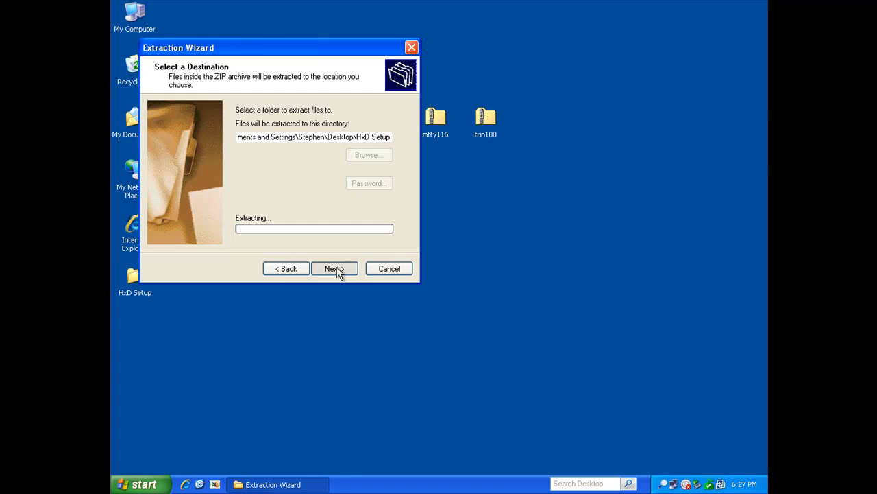
{"action": "mouse_move", "coordinate": [314, 184]}
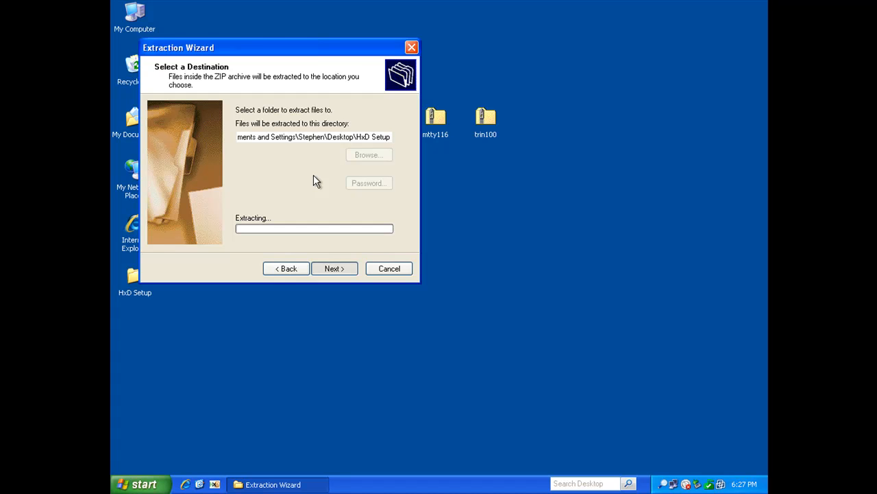
Step: Finish the wizard with 'Show extracted files' unchecked so nothing opens afterwards
{"action": "left_click", "coordinate": [334, 267]}
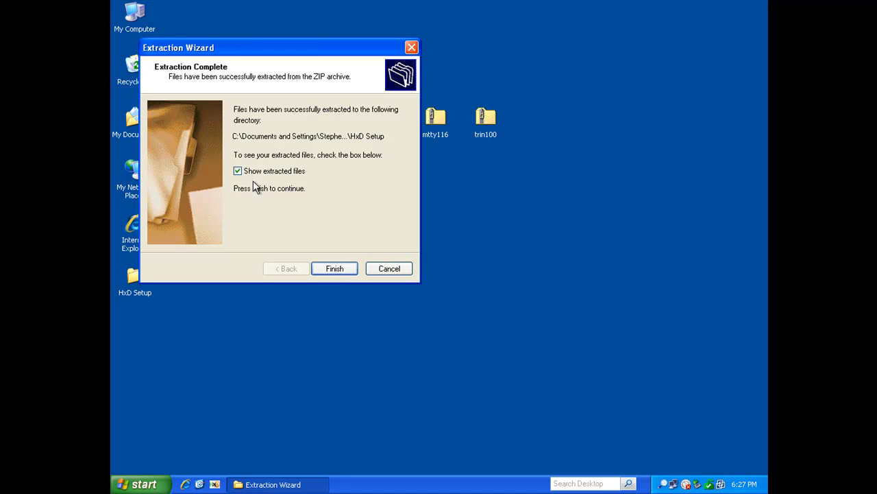
{"action": "left_click", "coordinate": [239, 170]}
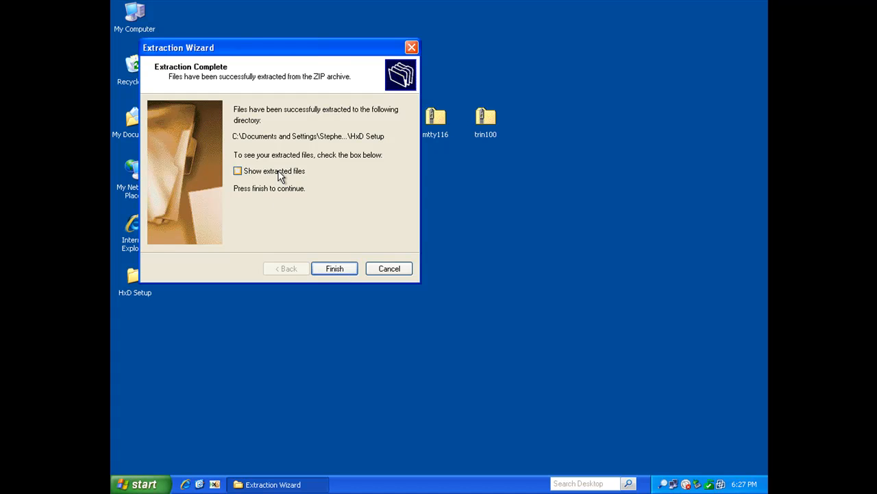
{"action": "left_click", "coordinate": [335, 268]}
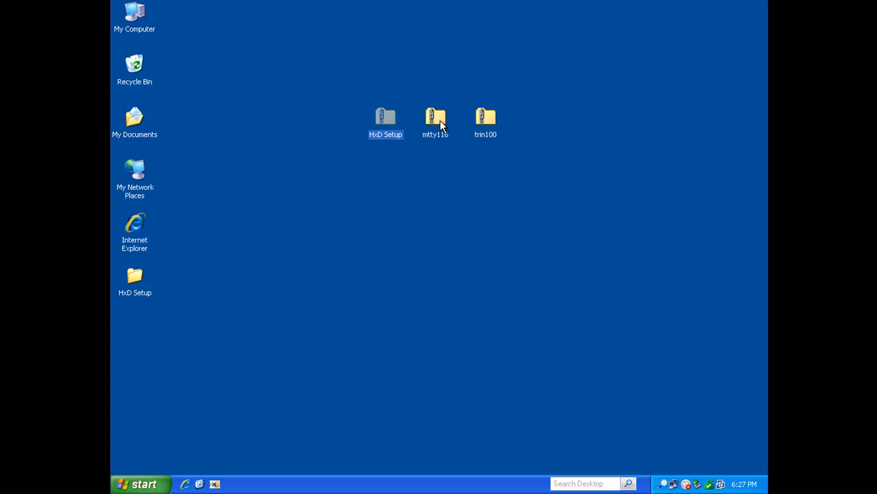
Step: Extract mtty116.zip into the suggested mtty116 desktop folder and close the wizard
{"action": "right_click", "coordinate": [436, 117]}
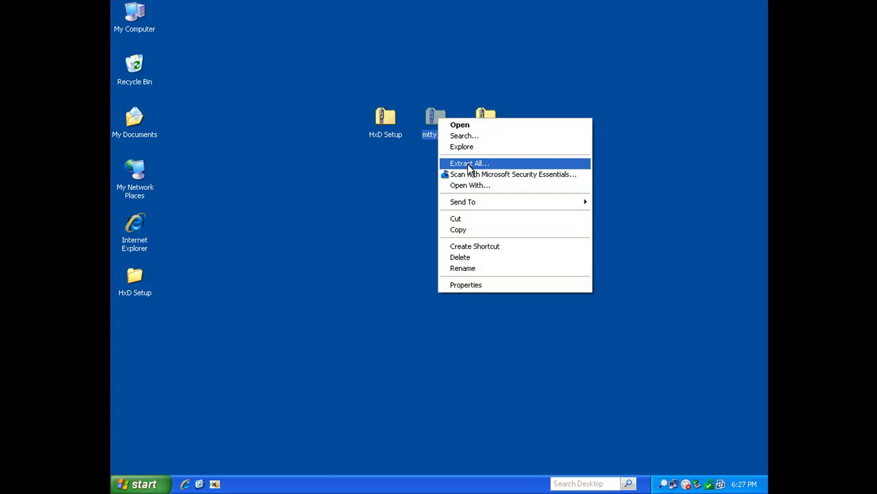
{"action": "left_click", "coordinate": [469, 164]}
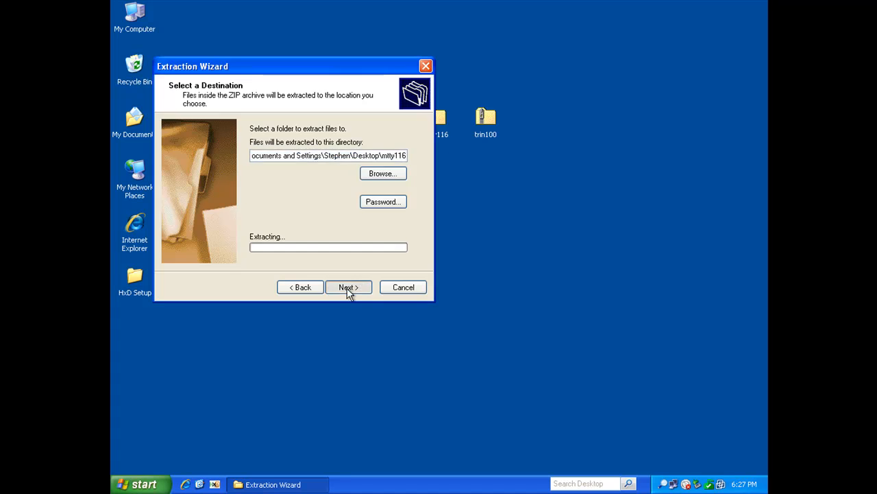
{"action": "left_click", "coordinate": [348, 287]}
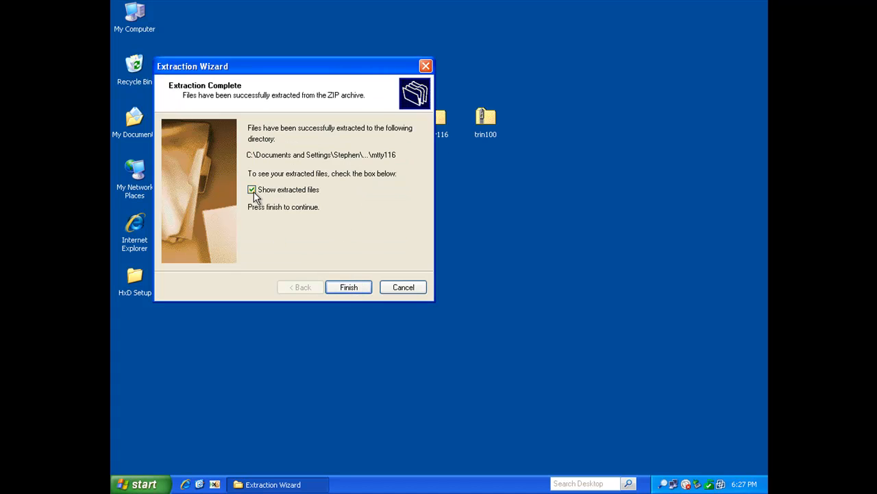
{"action": "left_click", "coordinate": [348, 287]}
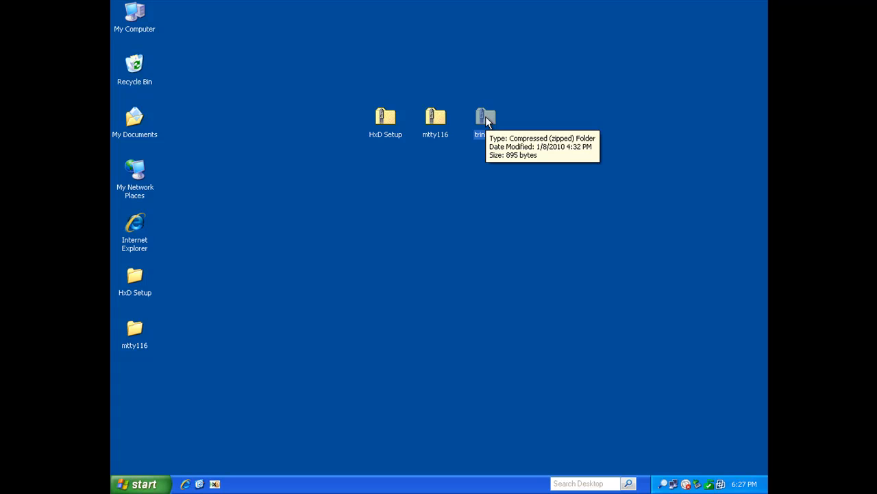
Step: Extract trin100.zip into the suggested trin100 desktop folder and close the wizard
{"action": "right_click", "coordinate": [486, 117]}
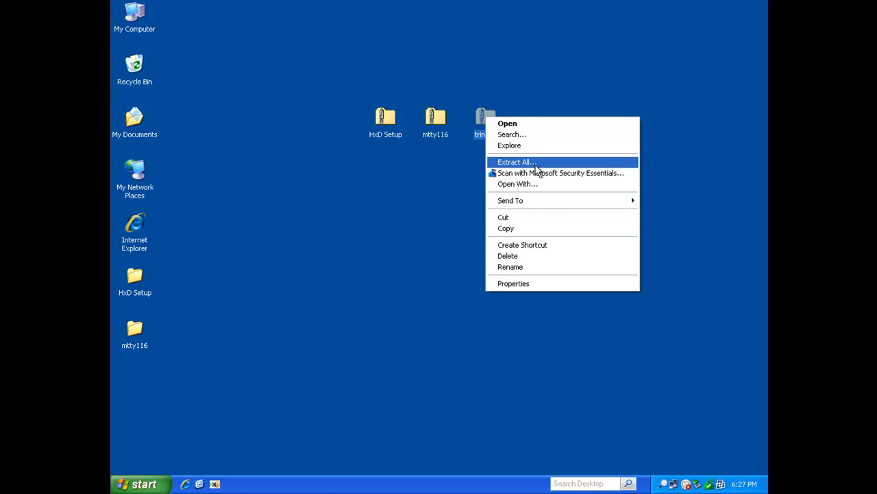
{"action": "left_click", "coordinate": [516, 162]}
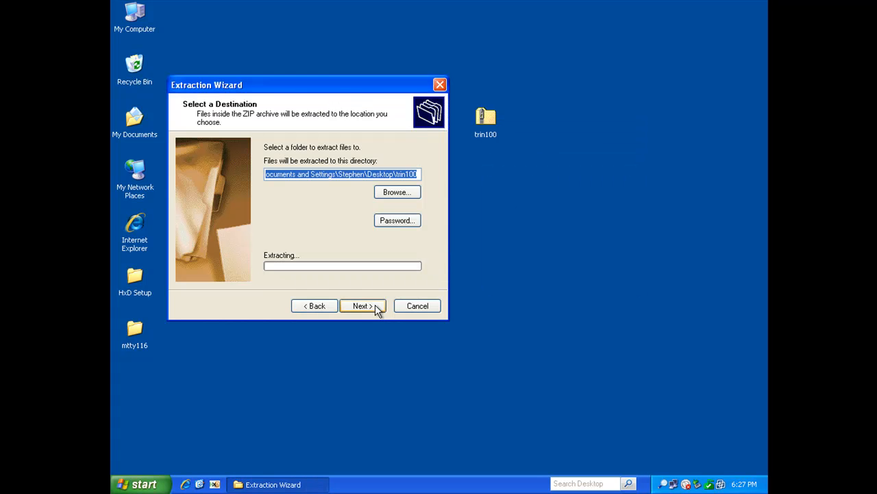
{"action": "left_click", "coordinate": [361, 306]}
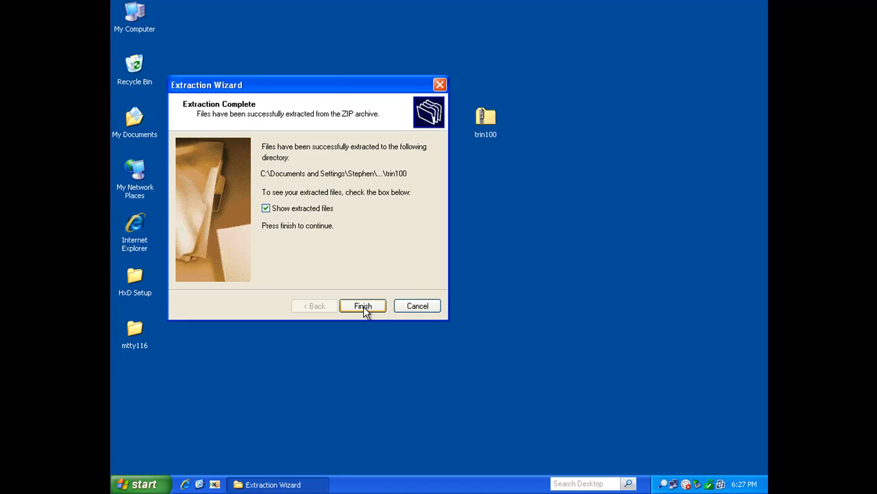
{"action": "left_click", "coordinate": [362, 305]}
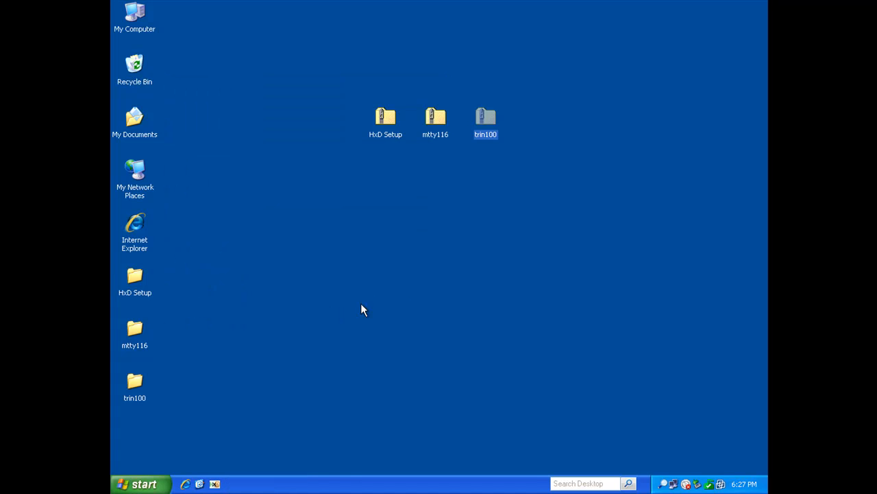
{"action": "mouse_move", "coordinate": [126, 401]}
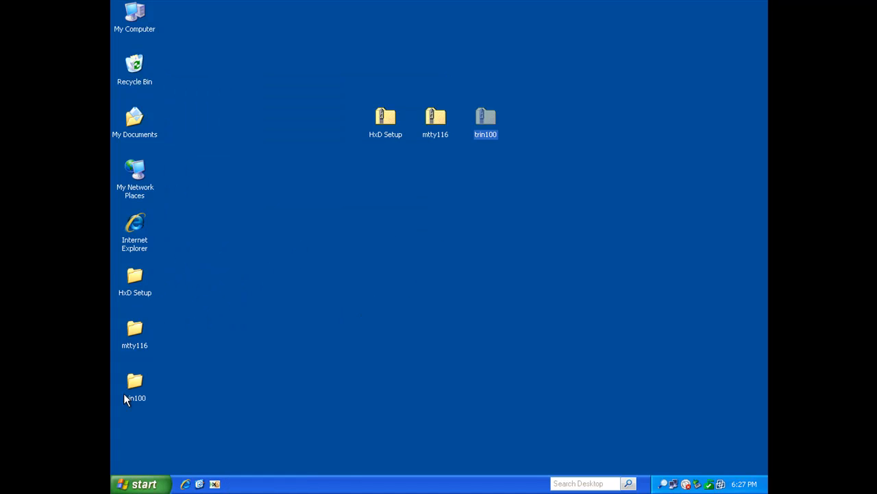
{"action": "mouse_move", "coordinate": [135, 277]}
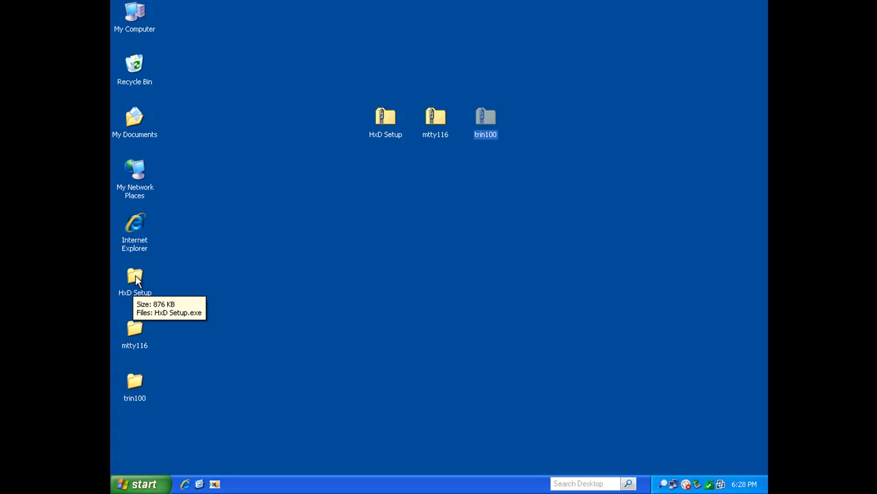
Step: Launch HxD Setup.exe from the extracted HxD Setup folder and move past the welcome page
{"action": "double_click", "coordinate": [134, 277]}
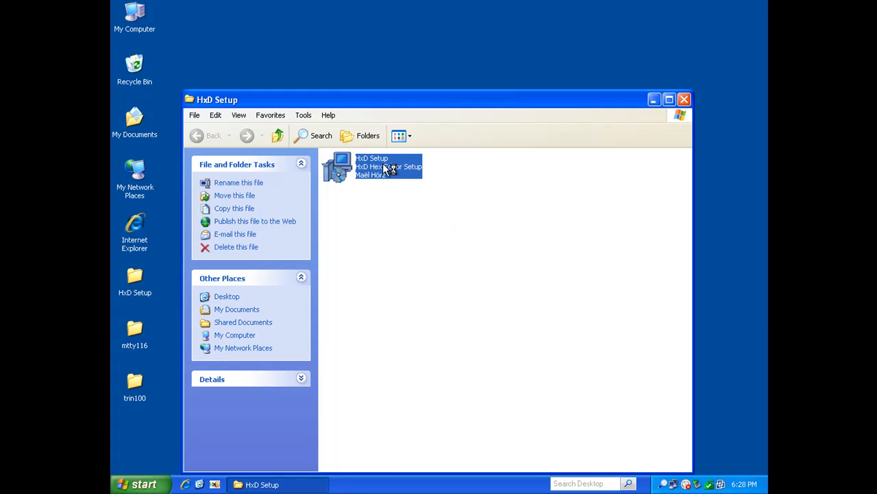
{"action": "double_click", "coordinate": [373, 167]}
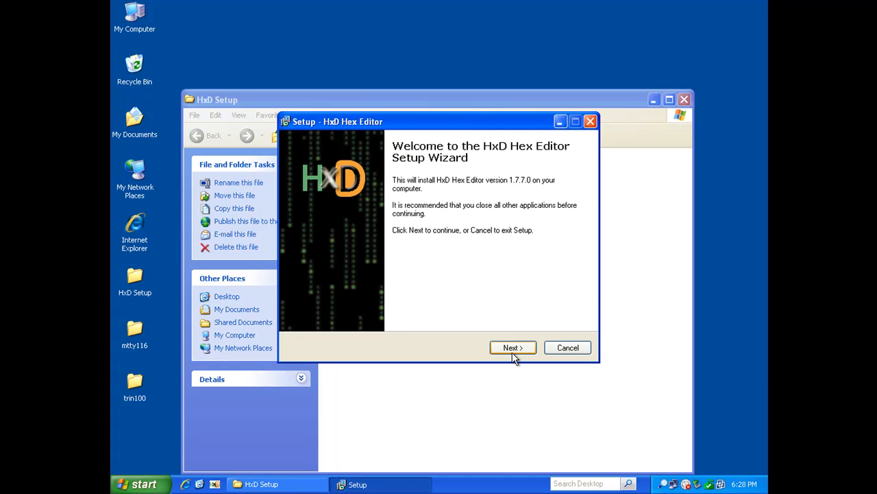
{"action": "left_click", "coordinate": [513, 348]}
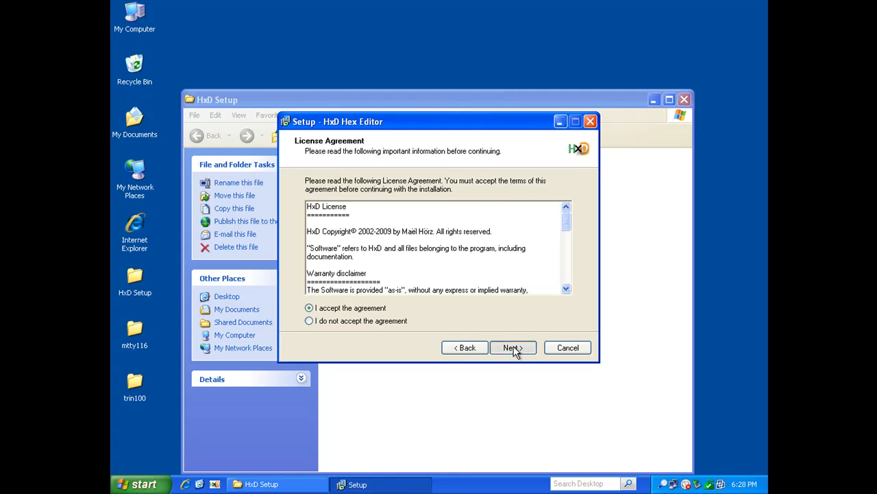
Step: Accept the license, keep the default Start Menu folder and both extra icons, reaching Ready to Install
{"action": "left_click", "coordinate": [510, 348]}
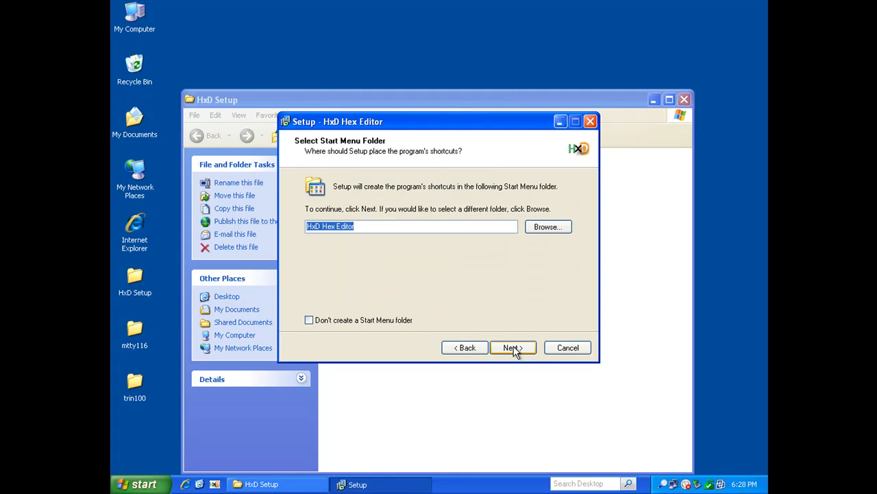
{"action": "left_click", "coordinate": [513, 348]}
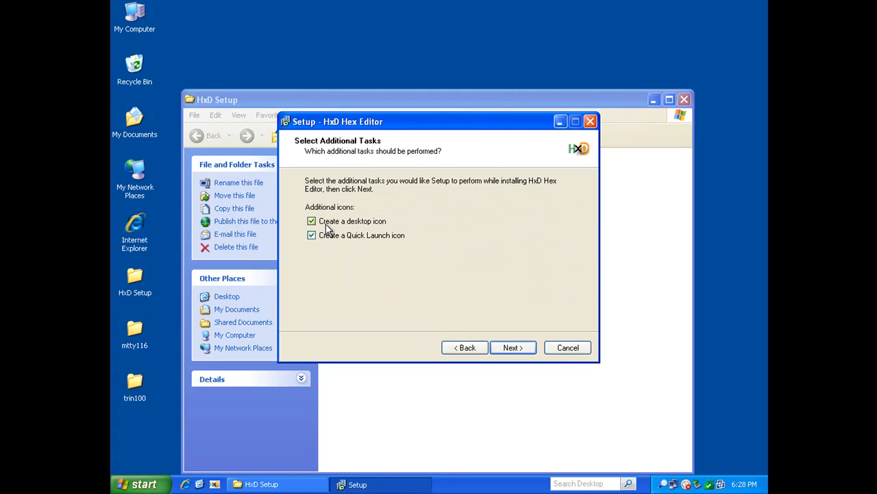
{"action": "mouse_move", "coordinate": [175, 384]}
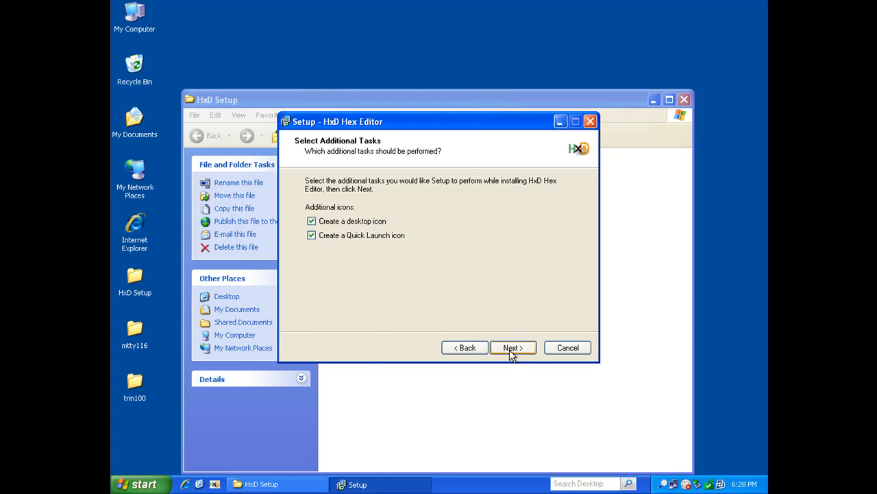
{"action": "mouse_move", "coordinate": [392, 244]}
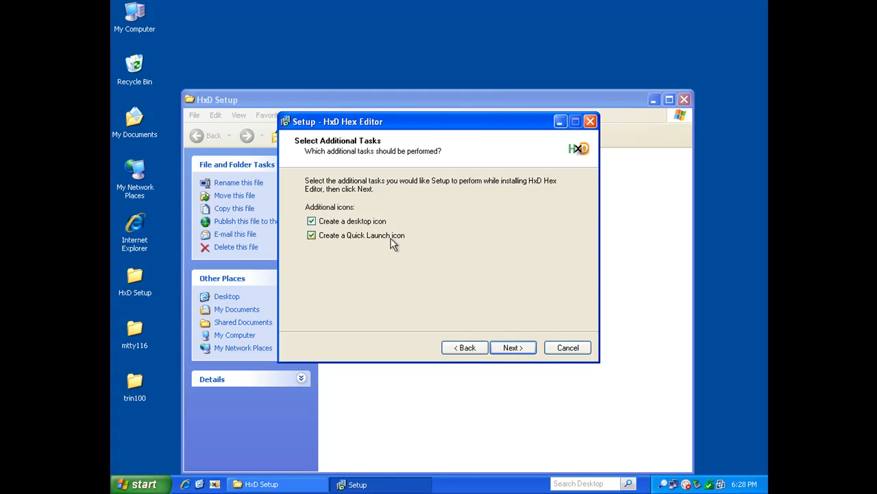
{"action": "mouse_move", "coordinate": [216, 485]}
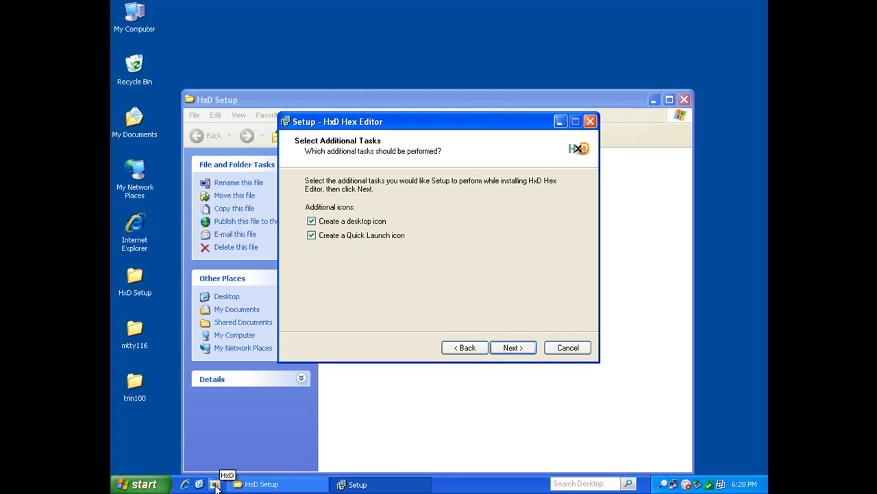
{"action": "mouse_move", "coordinate": [428, 253]}
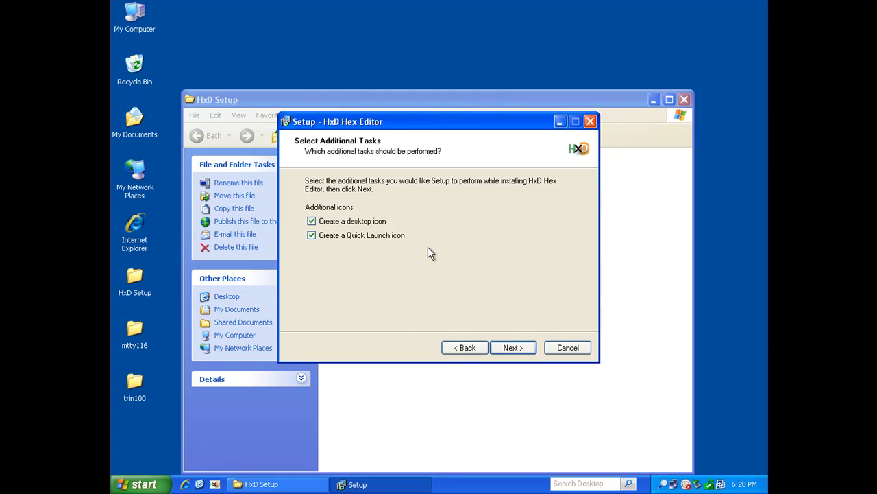
{"action": "left_click", "coordinate": [513, 349]}
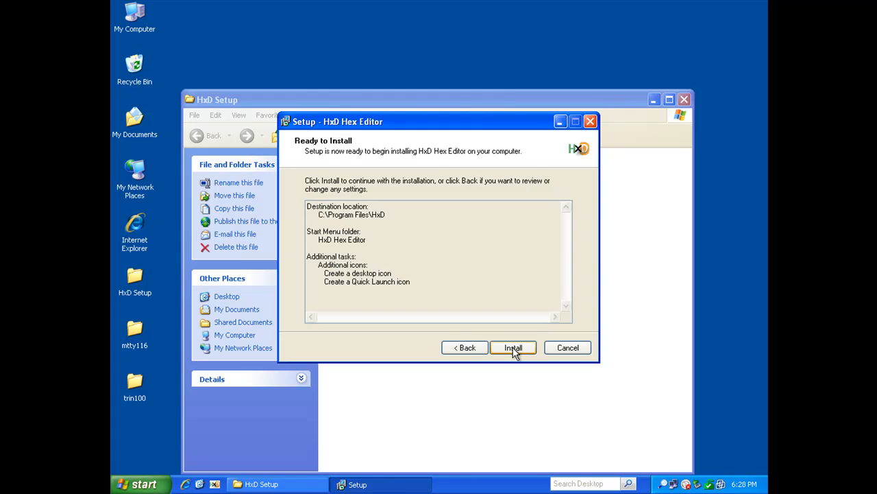